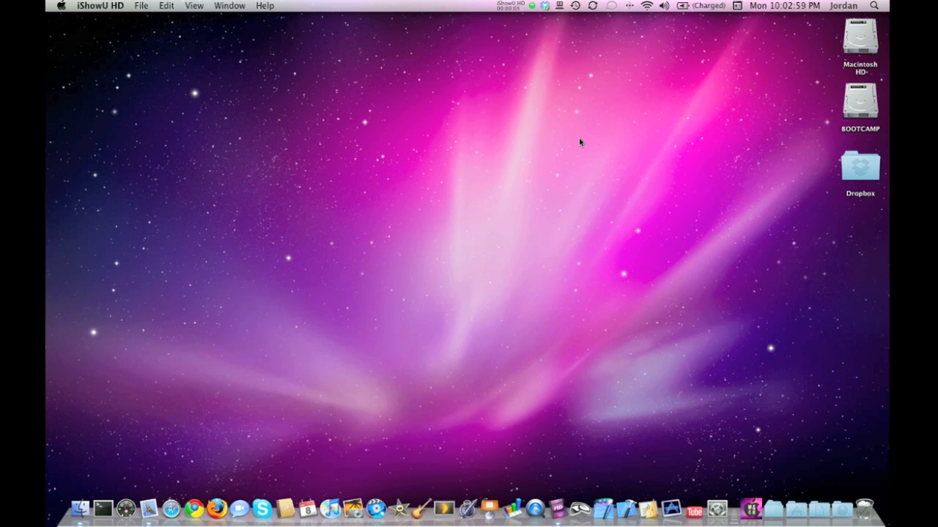
pyautogui.moveTo(558, 152)
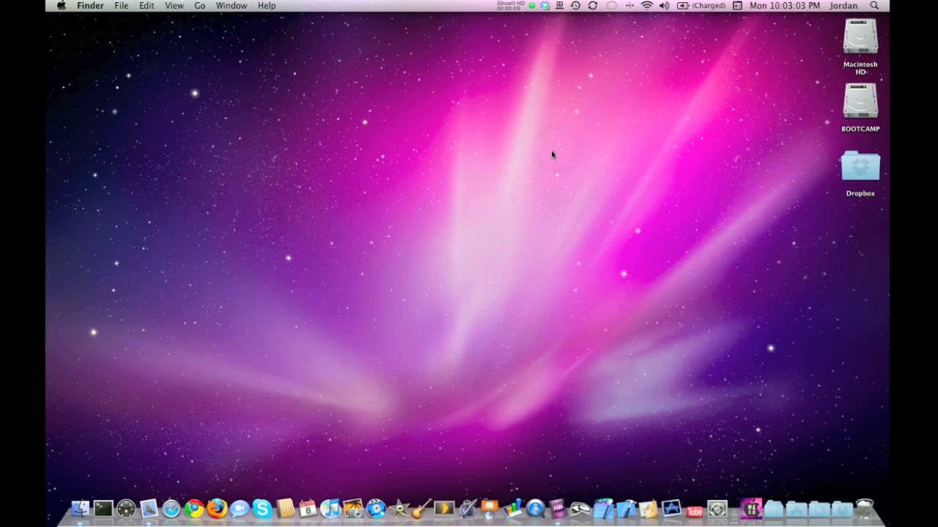
pyautogui.moveTo(199, 6)
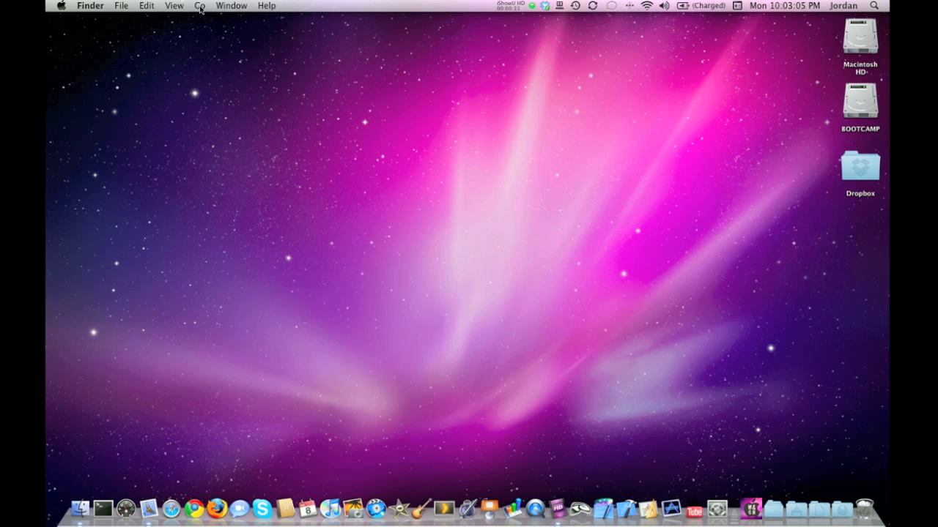
# Step: Navigate Finder to the Utilities folder via the Go menu and launch Terminal
pyautogui.click(199, 5)
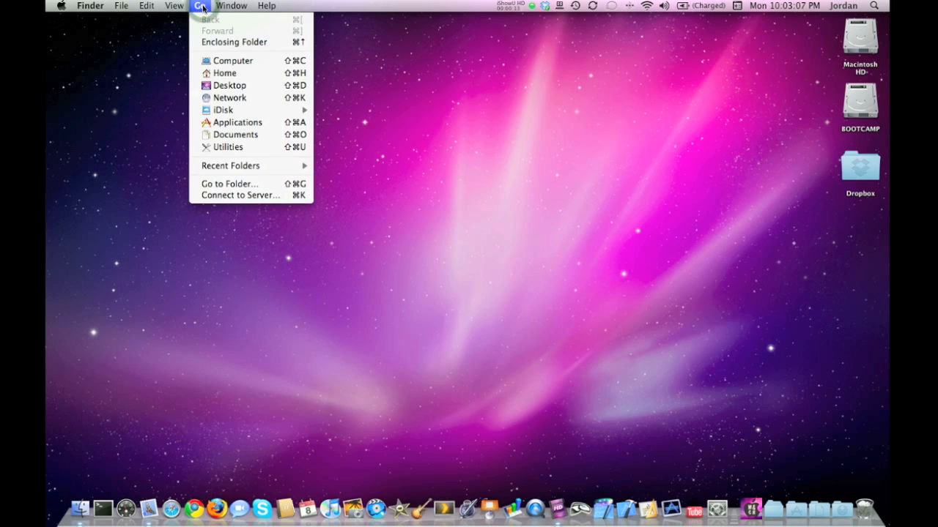
pyautogui.moveTo(228, 147)
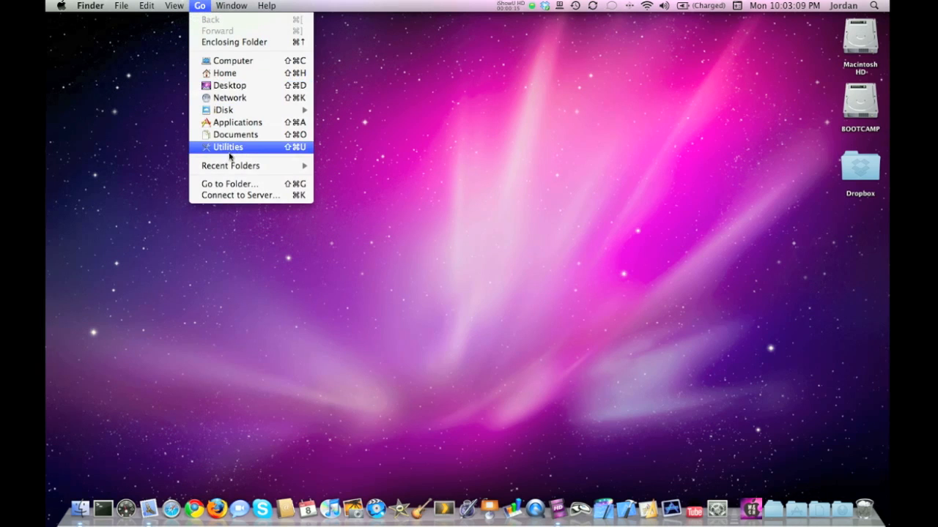
pyautogui.click(226, 152)
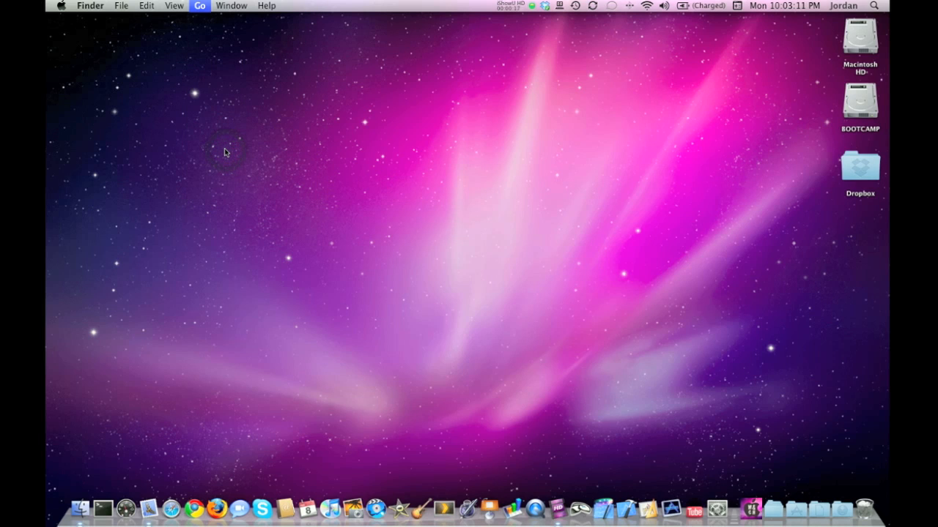
pyautogui.click(199, 5)
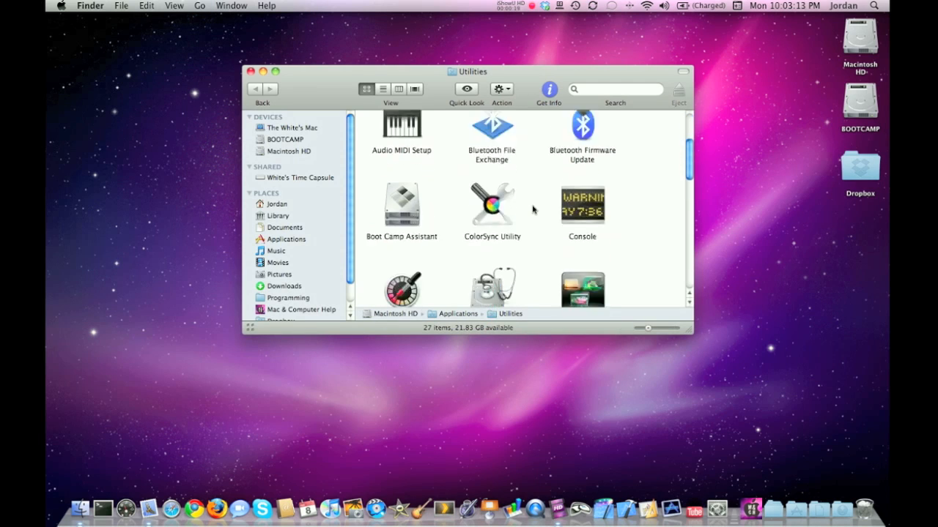
pyautogui.doubleClick(401, 249)
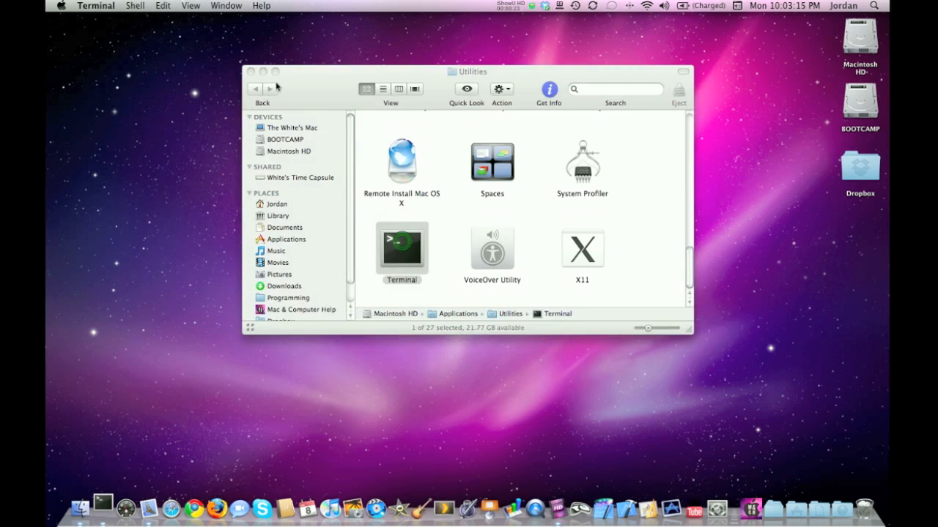
pyautogui.doubleClick(401, 249)
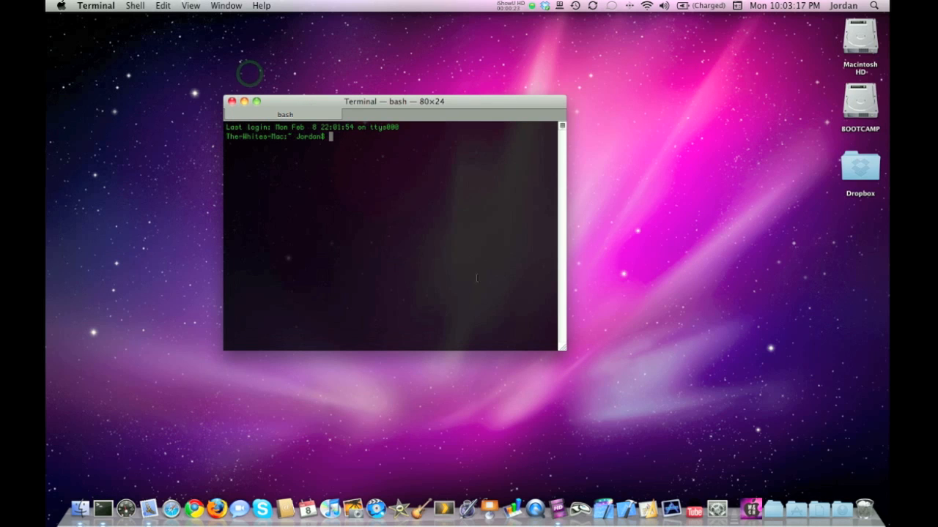
# Step: Drag the bash window's corner to enlarge it to 111 columns by 26 rows
pyautogui.moveTo(564, 350); pyautogui.dragTo(688, 374)
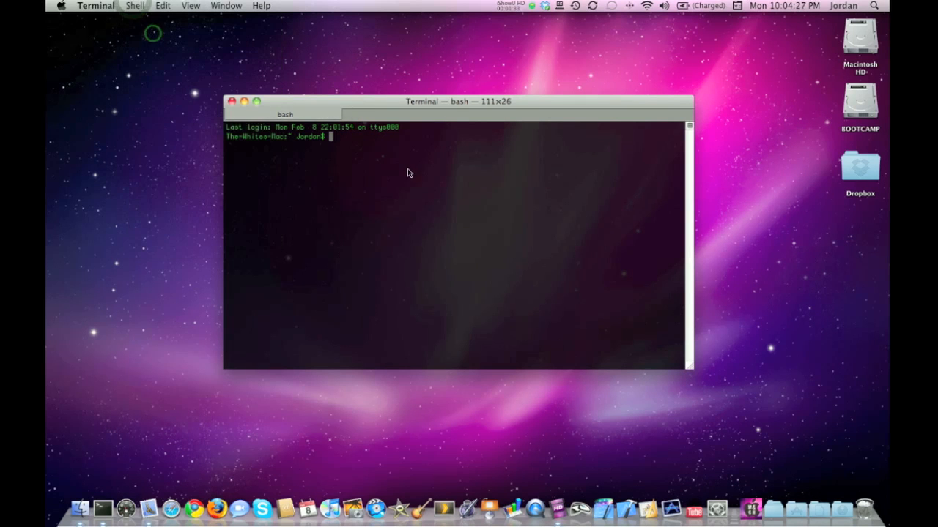
# Step: Add a new bash tab from the Shell menu, then return to a single 80 by 24 window
pyautogui.click(134, 5)
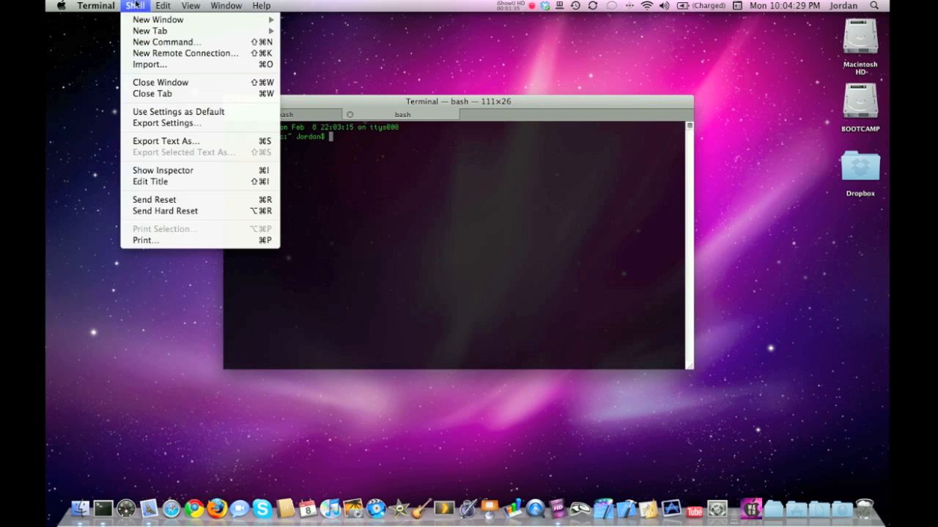
pyautogui.click(150, 31)
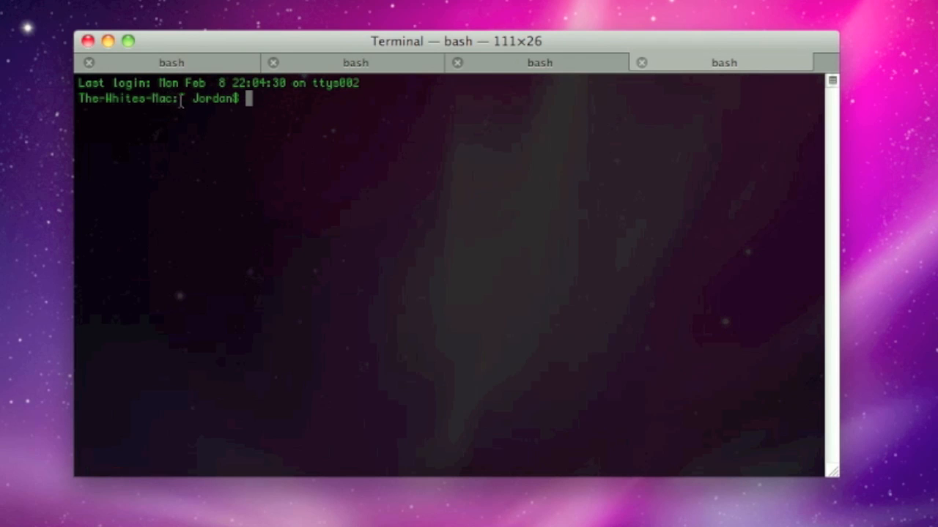
pyautogui.doubleClick(131, 99)
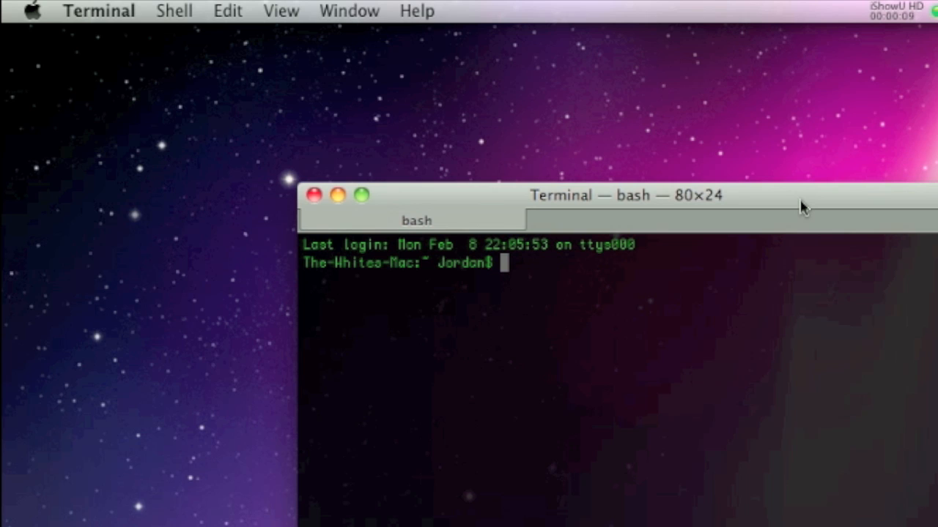
pyautogui.moveTo(128, 13)
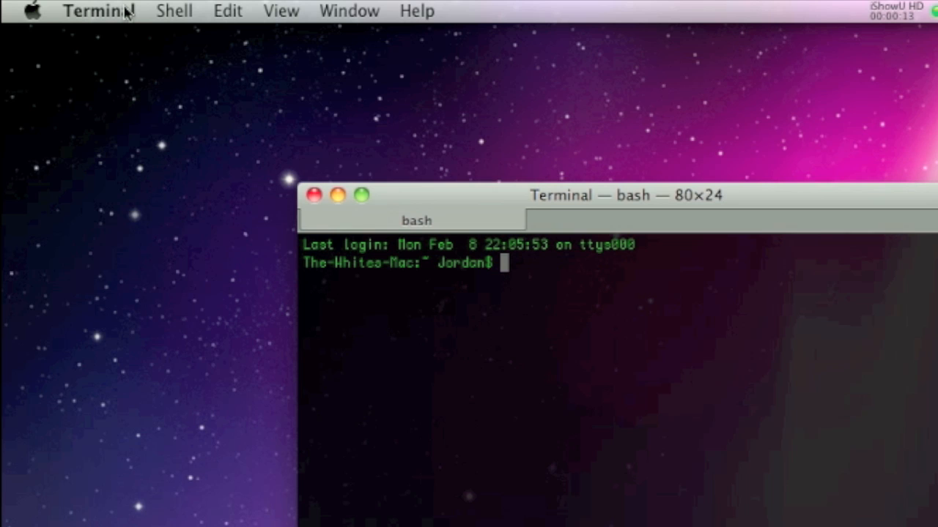
# Step: Bring up Terminal's Preferences window showing the Settings profiles with Pro as default
pyautogui.click(98, 11)
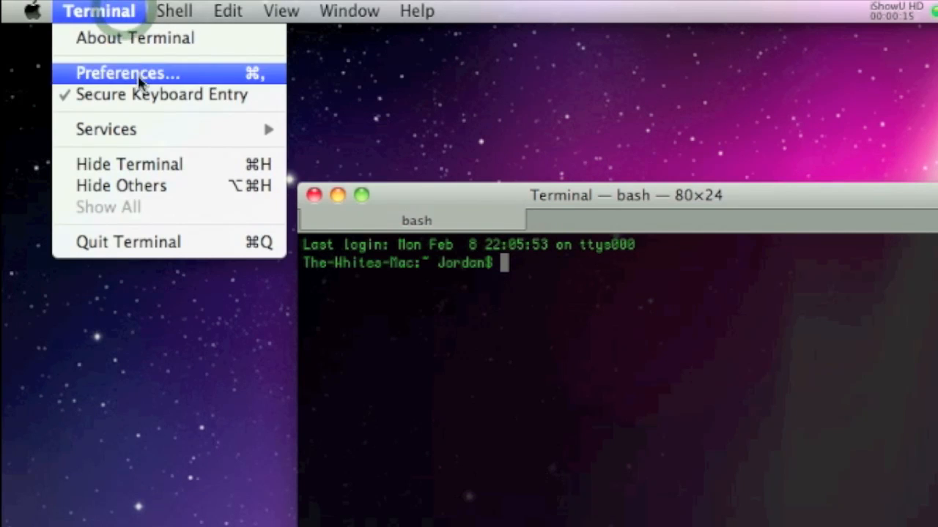
pyautogui.click(126, 73)
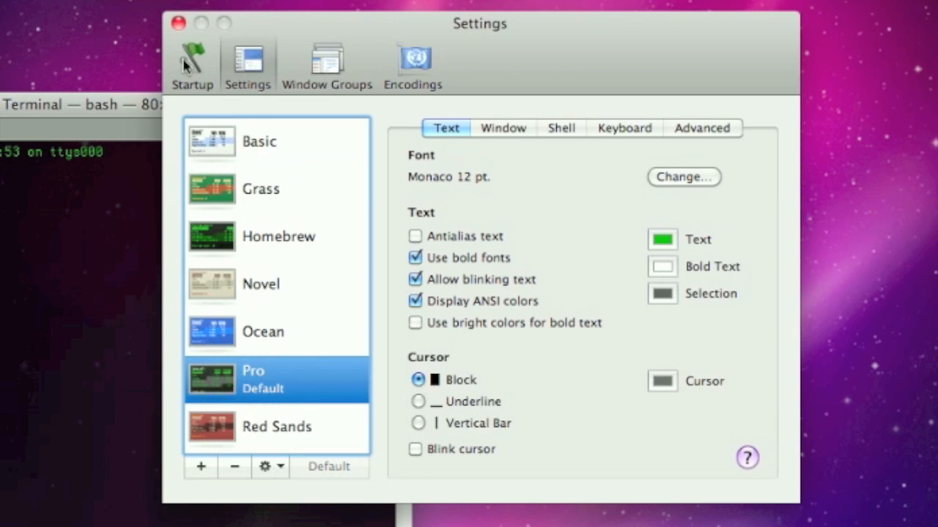
pyautogui.click(192, 64)
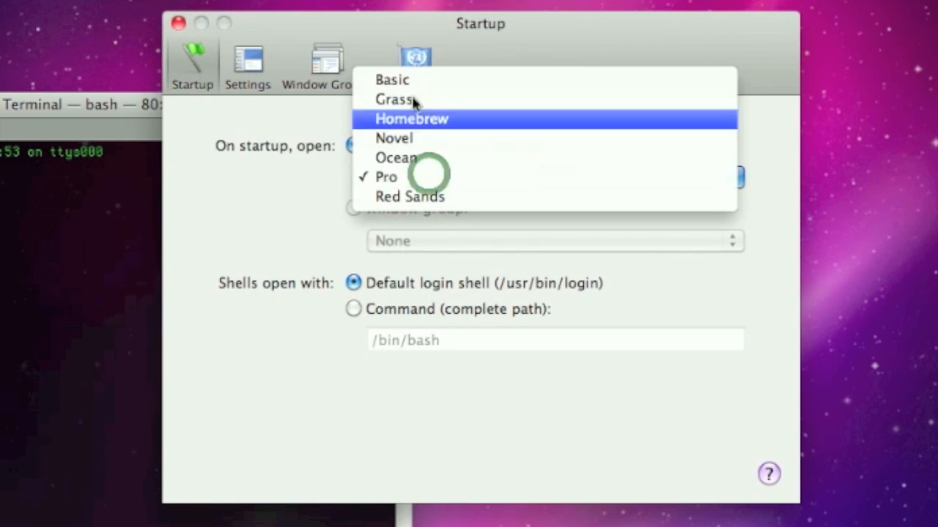
pyautogui.click(385, 176)
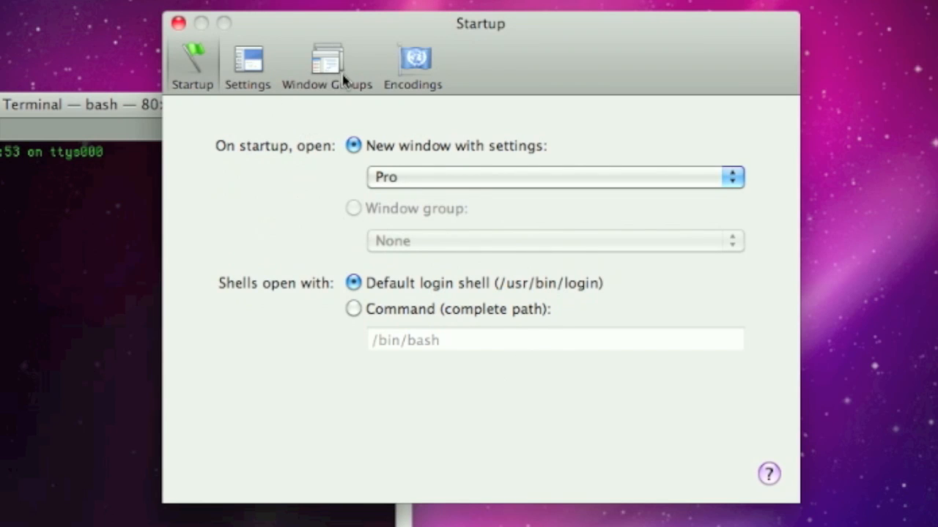
pyautogui.click(412, 63)
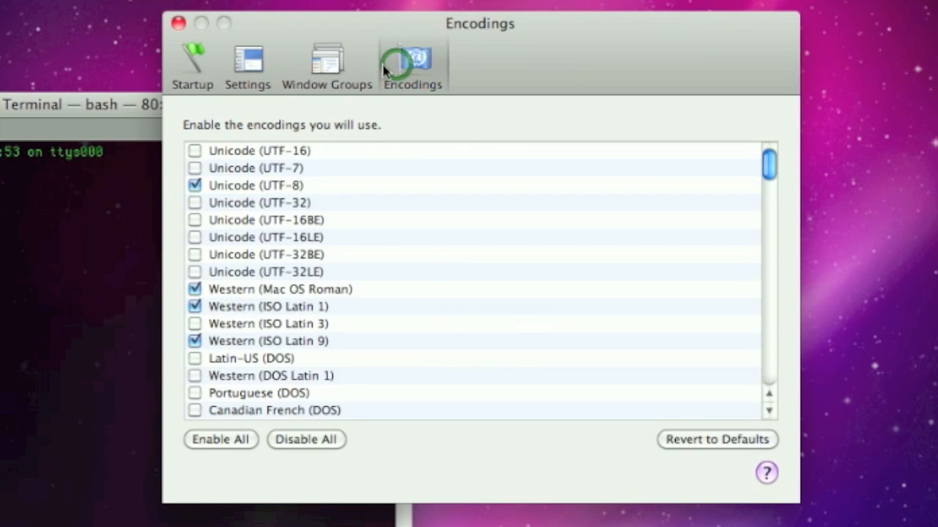
pyautogui.moveTo(431, 288)
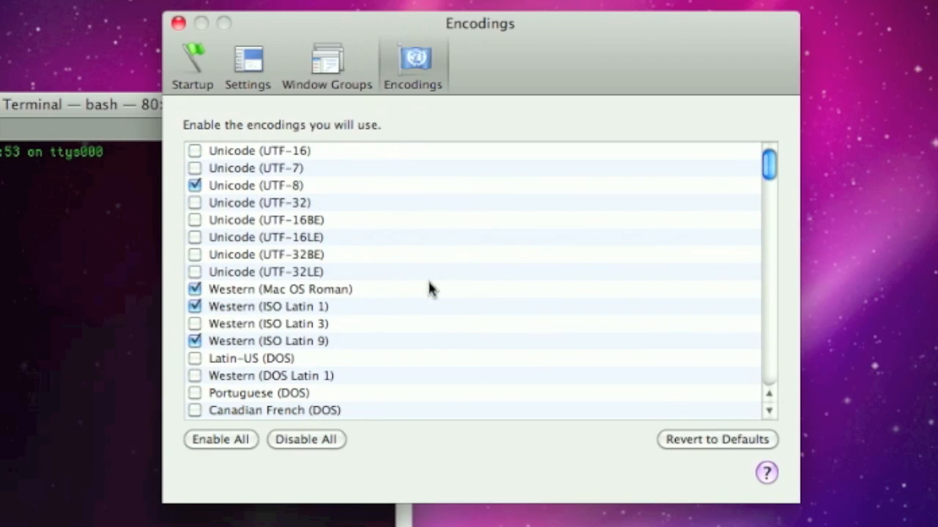
pyautogui.click(326, 62)
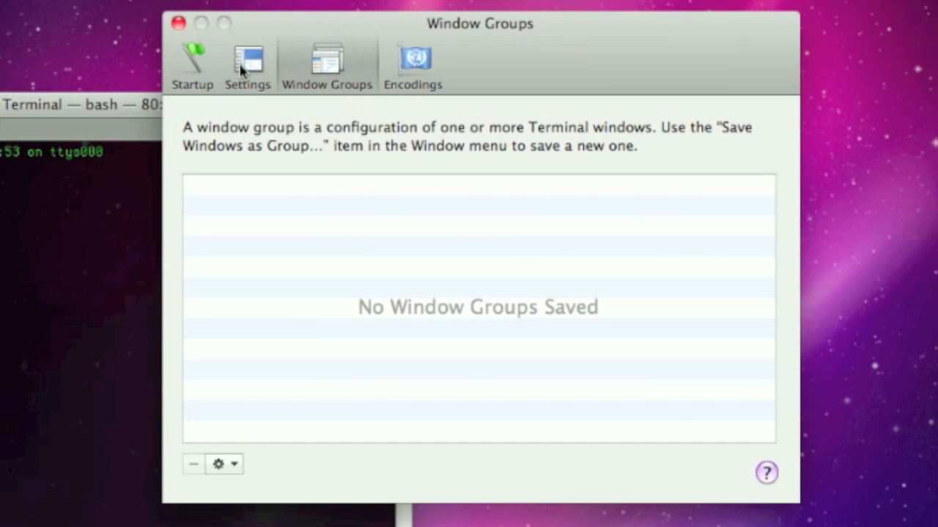
pyautogui.moveTo(366, 185)
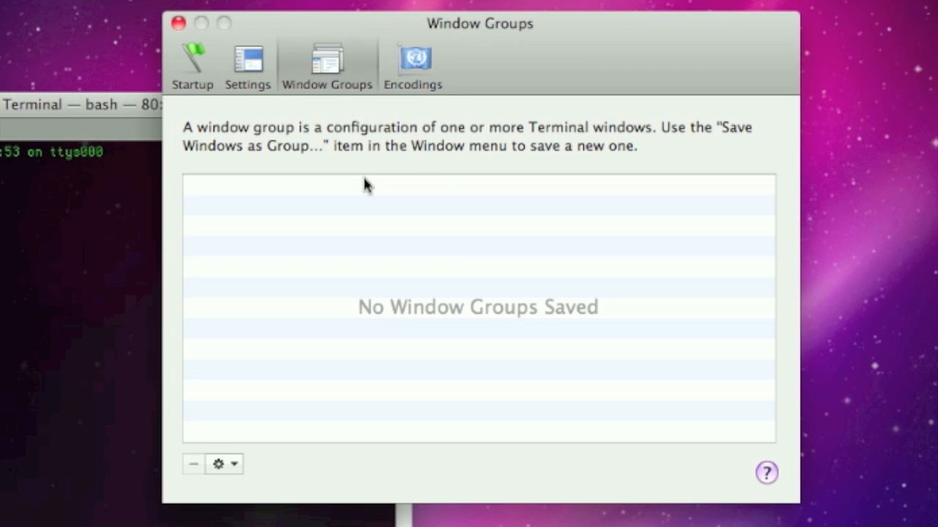
pyautogui.click(453, 79)
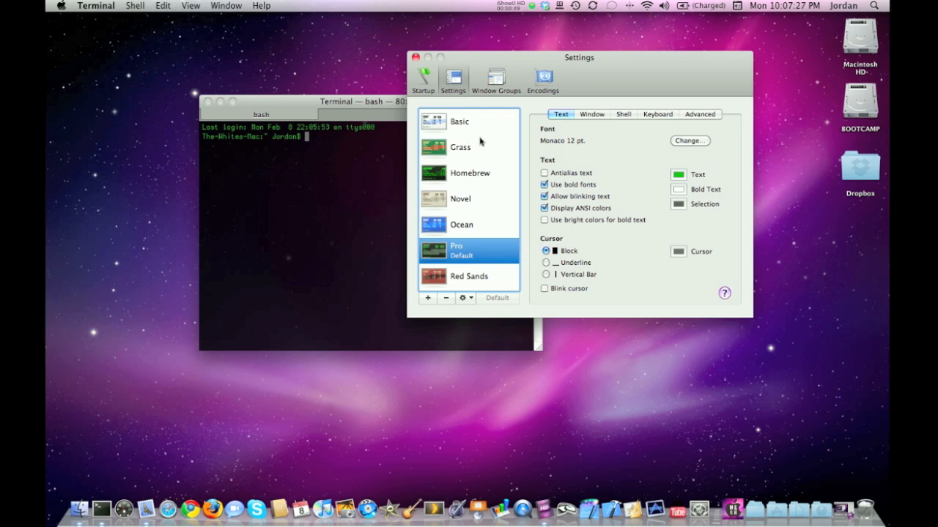
# Step: Preview a Red Sands styled shell window, close it, and dismiss Preferences
pyautogui.click(461, 147)
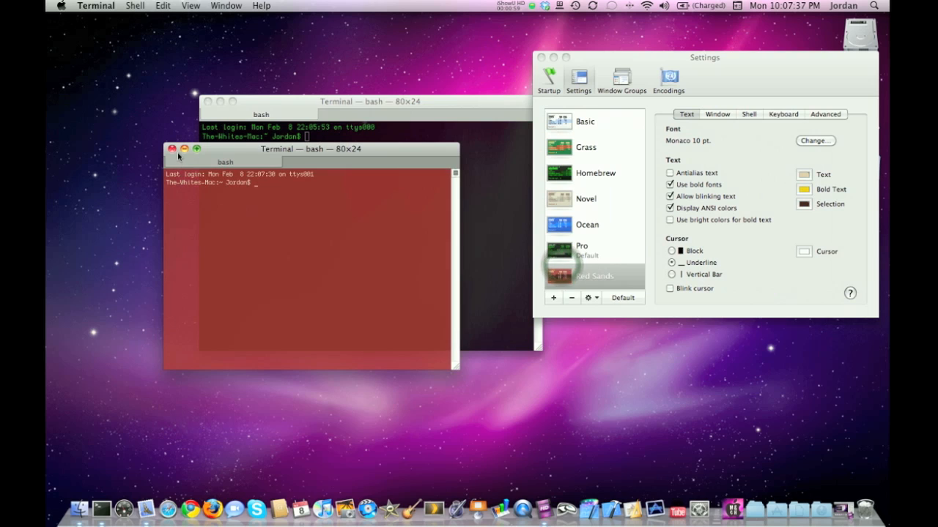
pyautogui.click(172, 149)
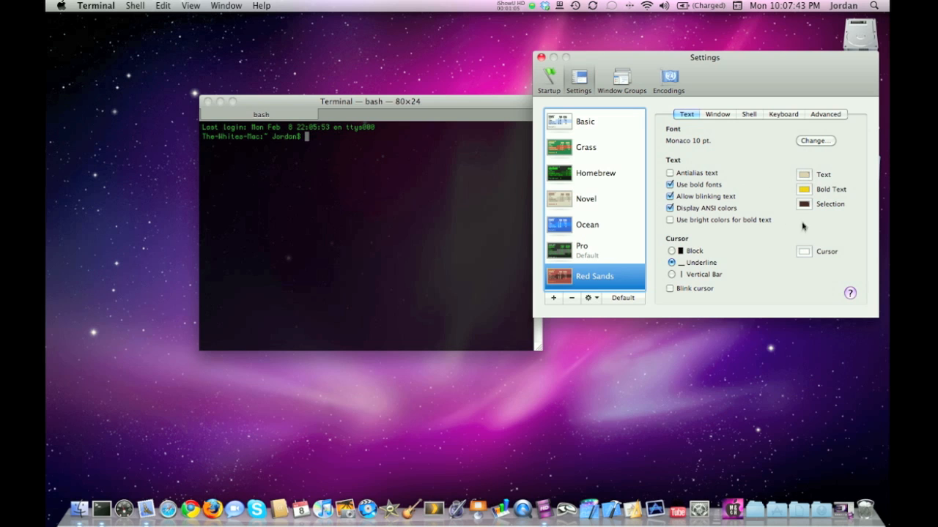
pyautogui.moveTo(729, 138)
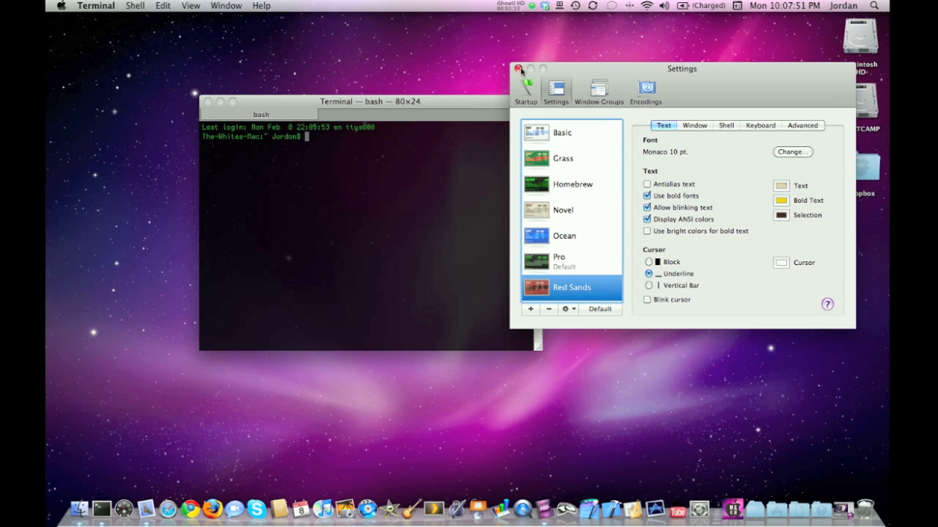
pyautogui.click(519, 68)
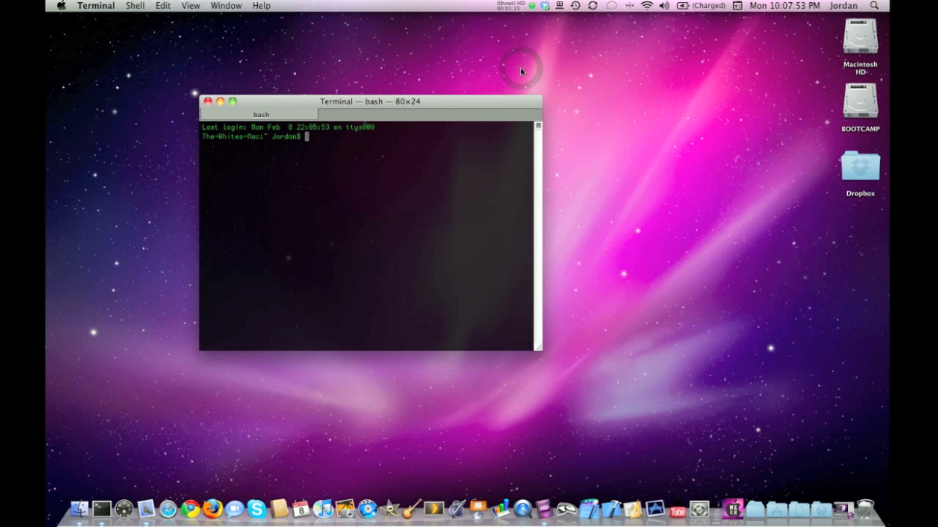